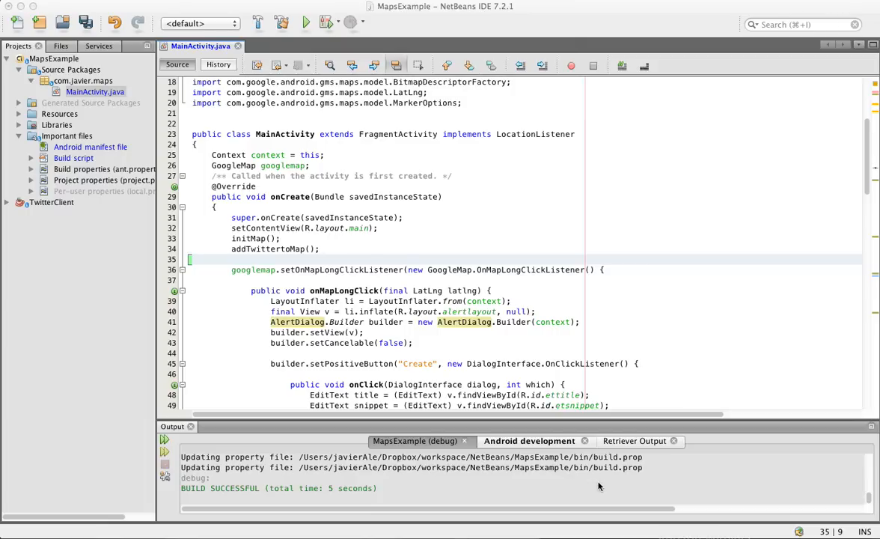
pyautogui.moveTo(526, 372)
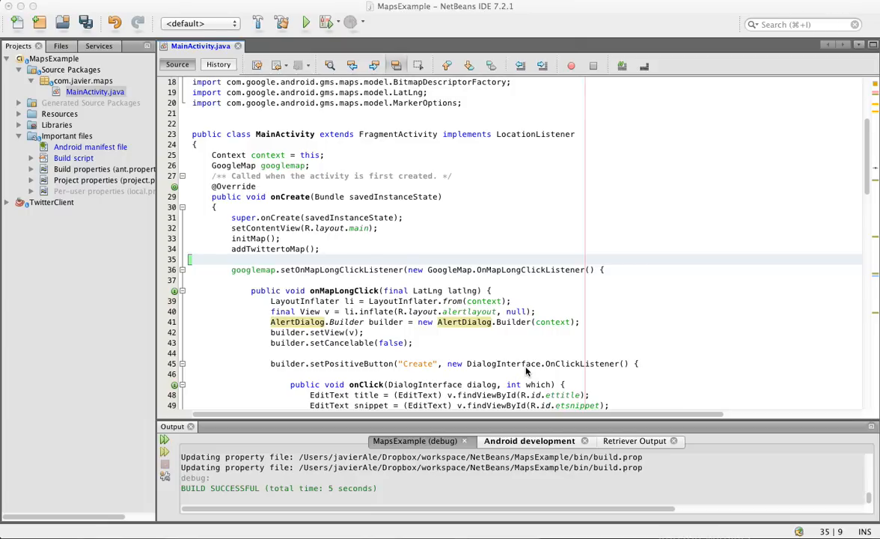
# Scroll the MainActivity.java editor to the addTwittertoMap() call in onCreate.
pyautogui.scroll(-3)
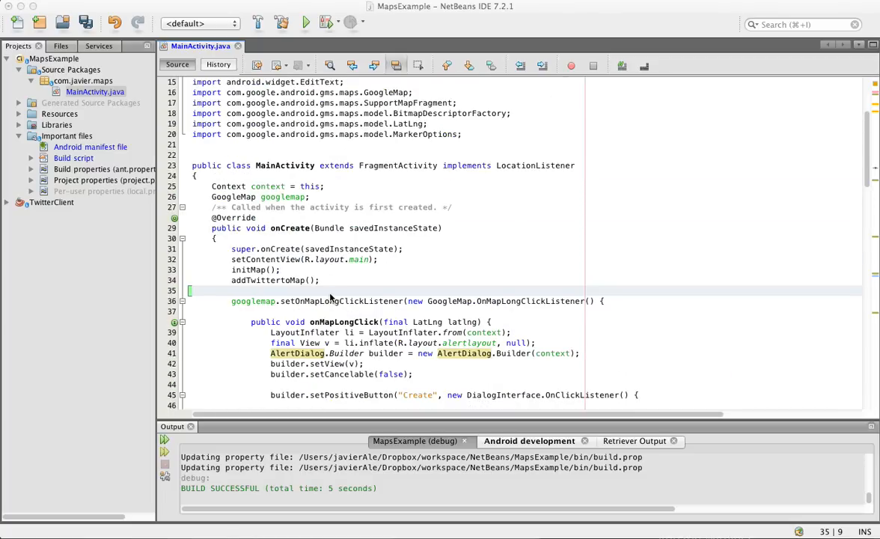
pyautogui.moveTo(336, 318)
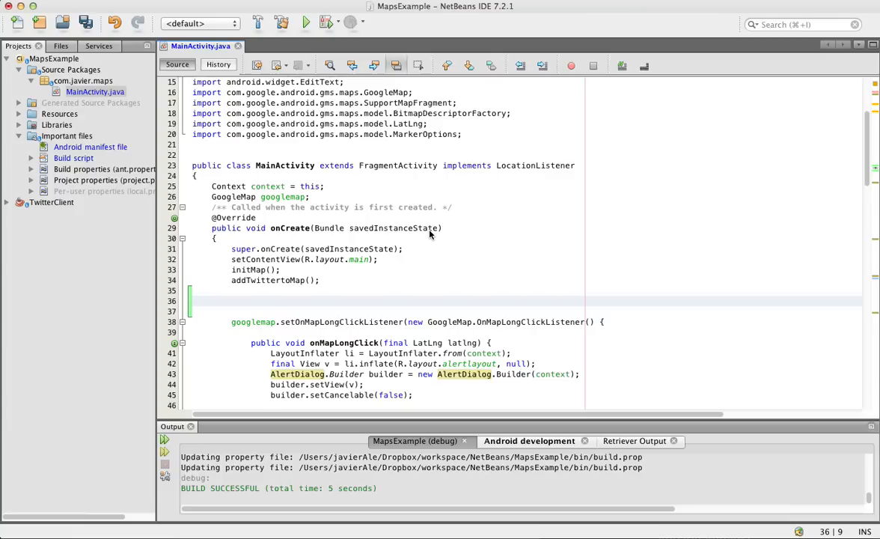
# Declare LocationManager lm = (LocationManager) getSystemService(LOCATION_SERVICE) in onCreate.
pyautogui.click(232, 300)
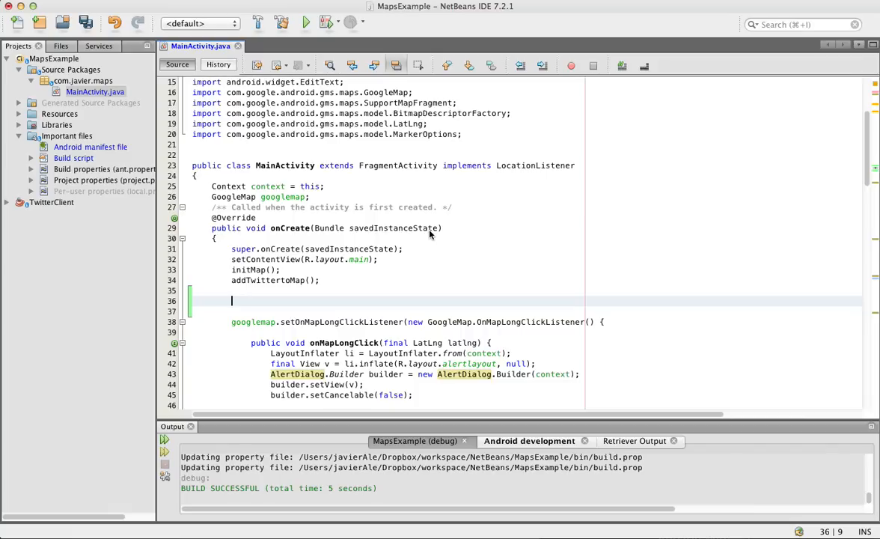
pyautogui.write('LocationManager lm = (Lo')
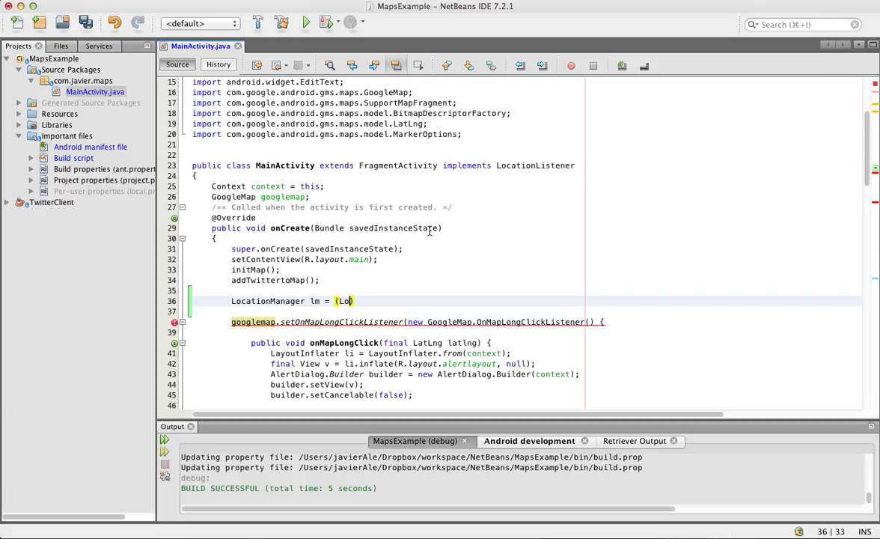
pyautogui.write('LocationManager')
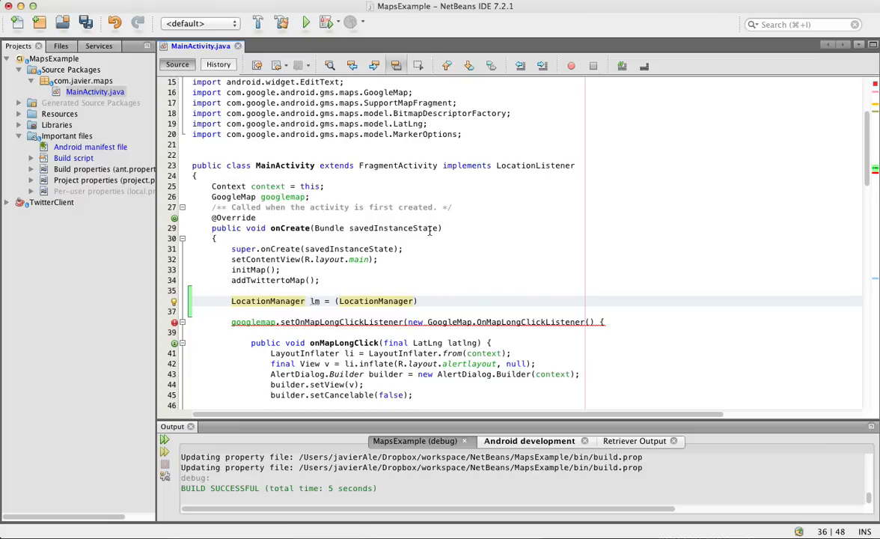
pyautogui.write('gets')
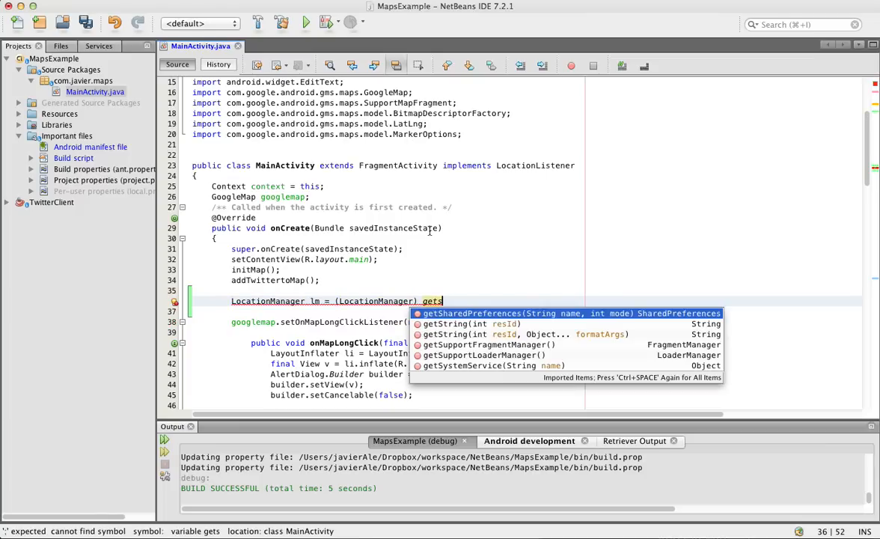
pyautogui.press('Down')
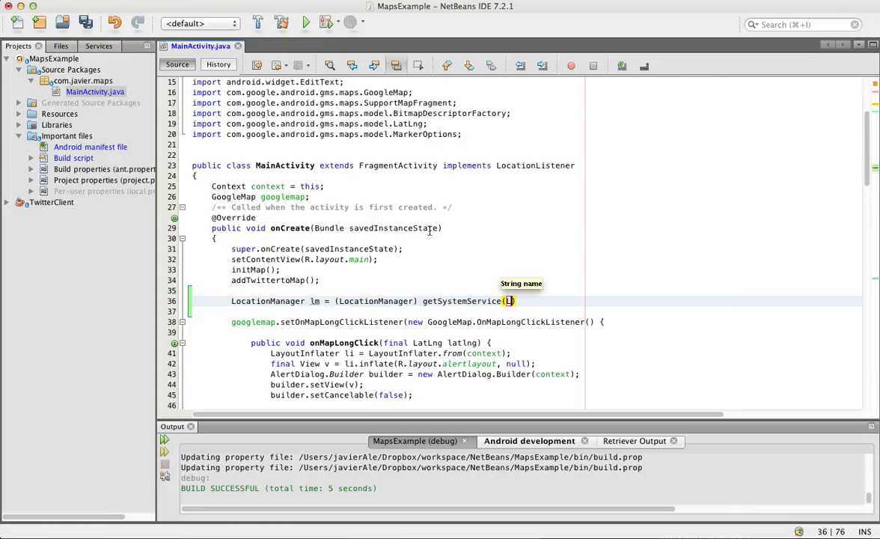
pyautogui.write('LOCATION_SERVICE')
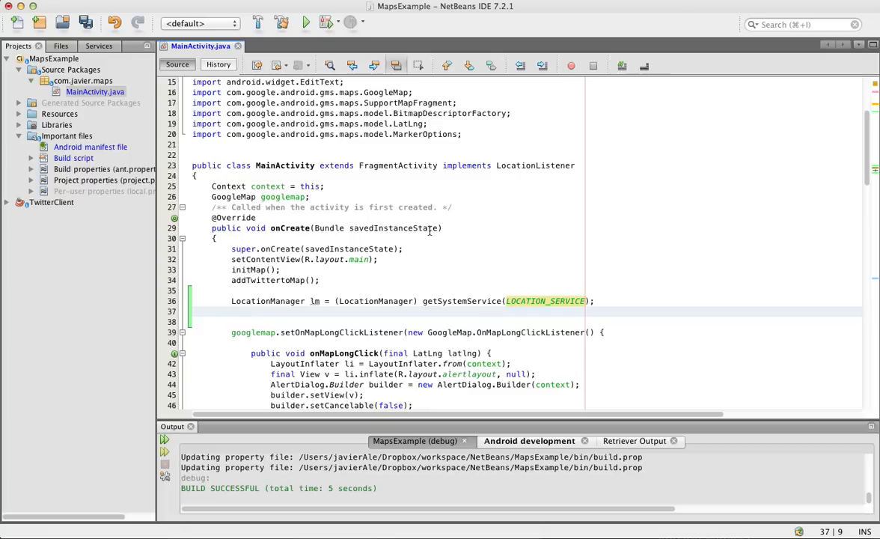
# Add String provider = lm.getBestProvider(null, true) below it.
pyautogui.write('String')
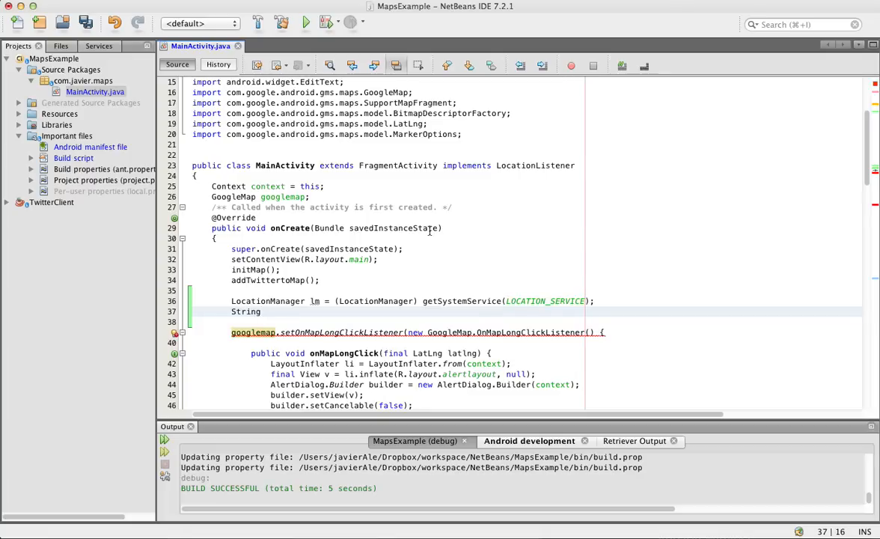
pyautogui.write('pr')
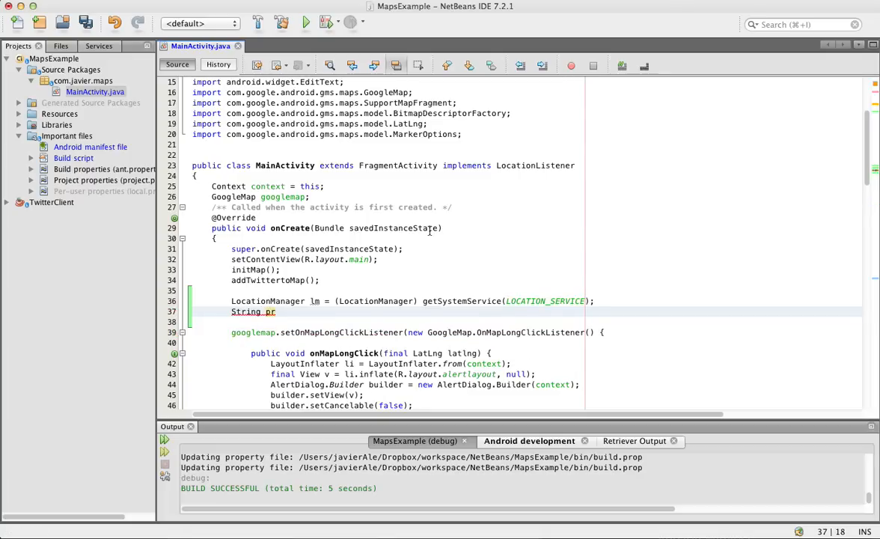
pyautogui.write('ovider')
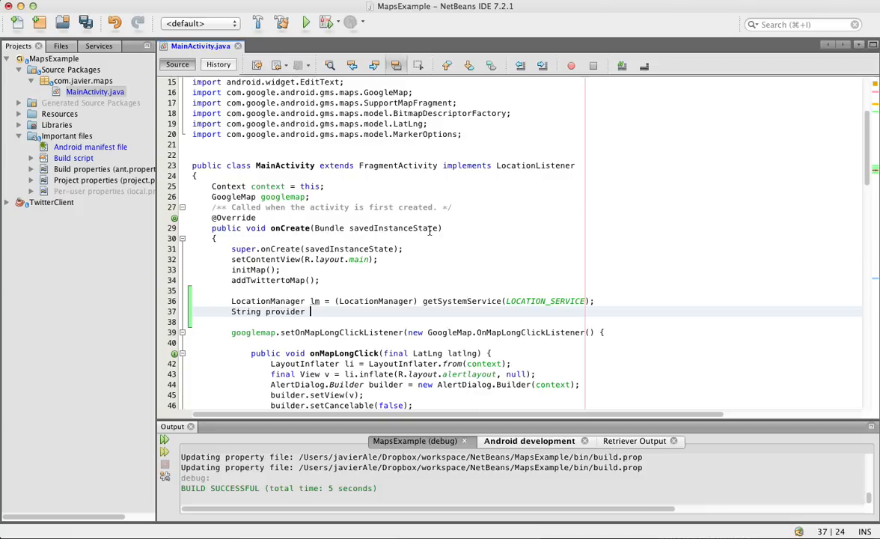
pyautogui.write('= lo')
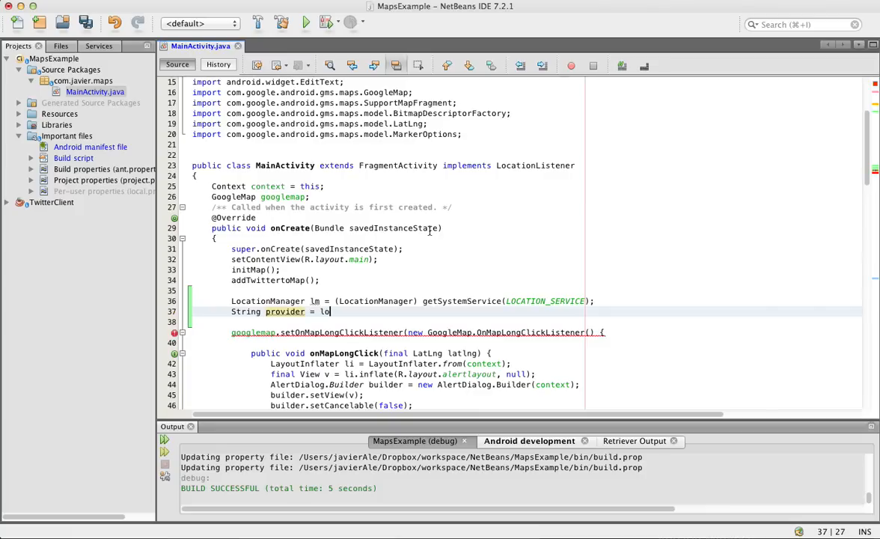
pyautogui.write('m.')
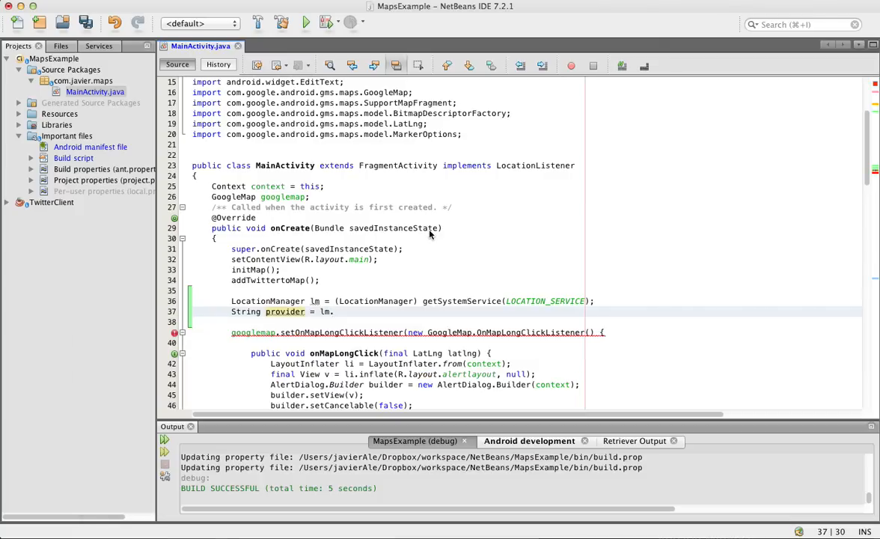
pyautogui.write('getBestProvider(null, true)')
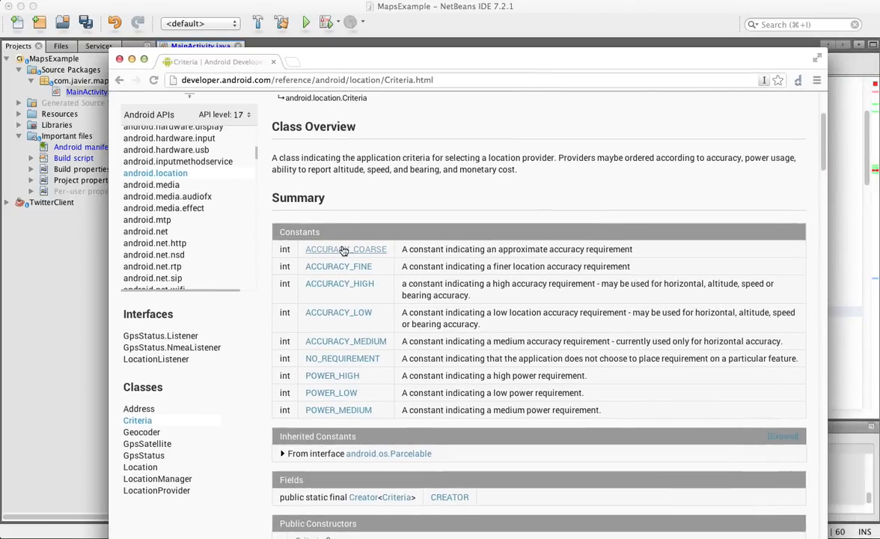
pyautogui.moveTo(338, 312)
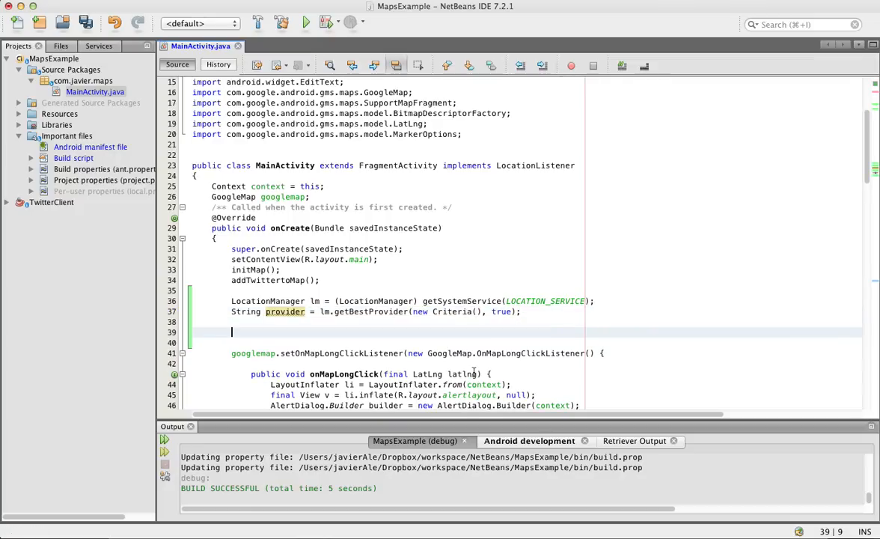
# Add an if (provider == null) block below the provider line.
pyautogui.write('if (true) {')
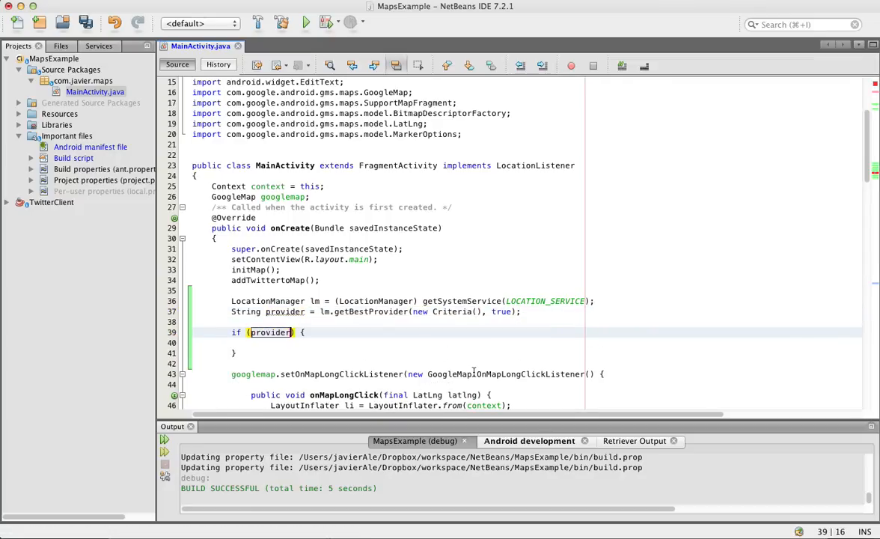
pyautogui.write('== null')
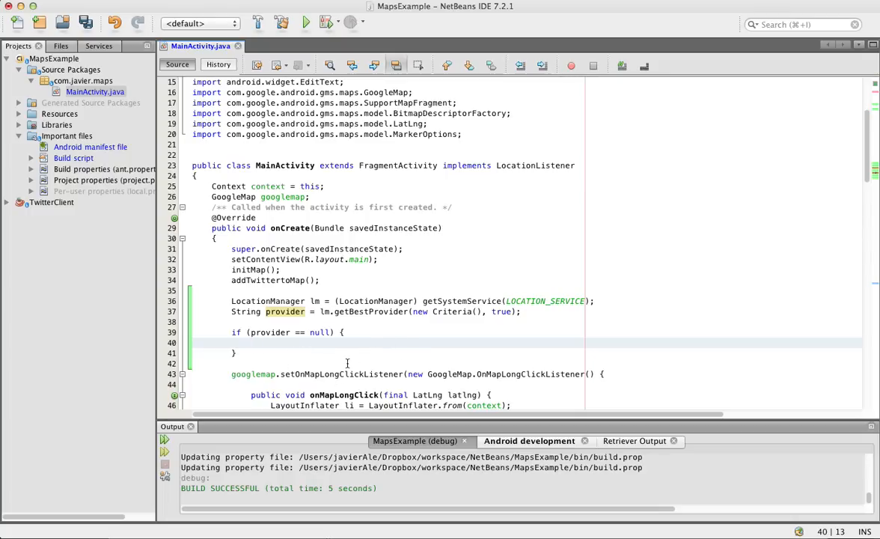
pyautogui.click(252, 342)
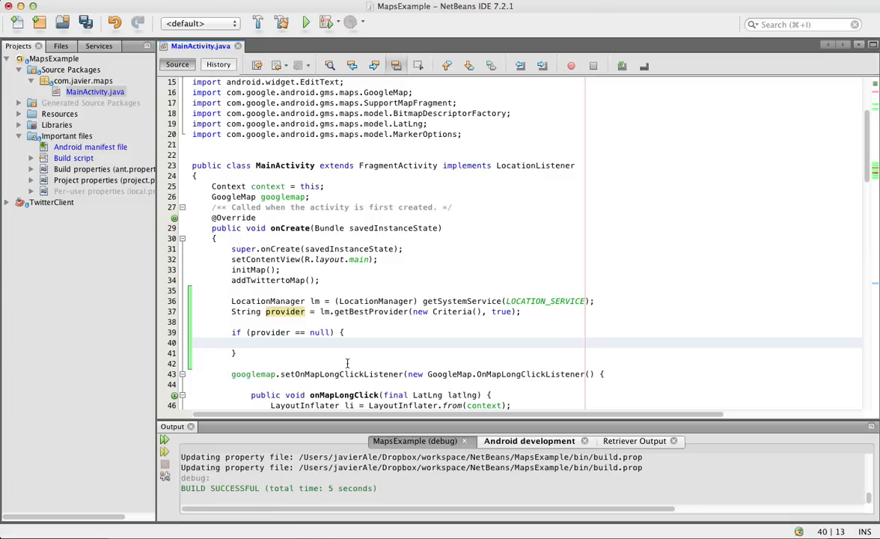
# Call onProviderDisabled(provider) inside the if block and save MainActivity.java.
pyautogui.click(252, 342)
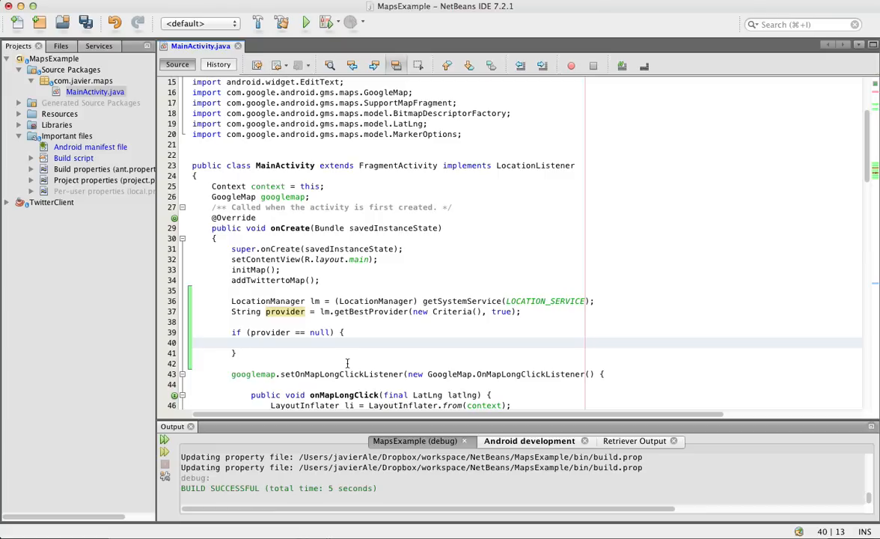
pyautogui.write('on')
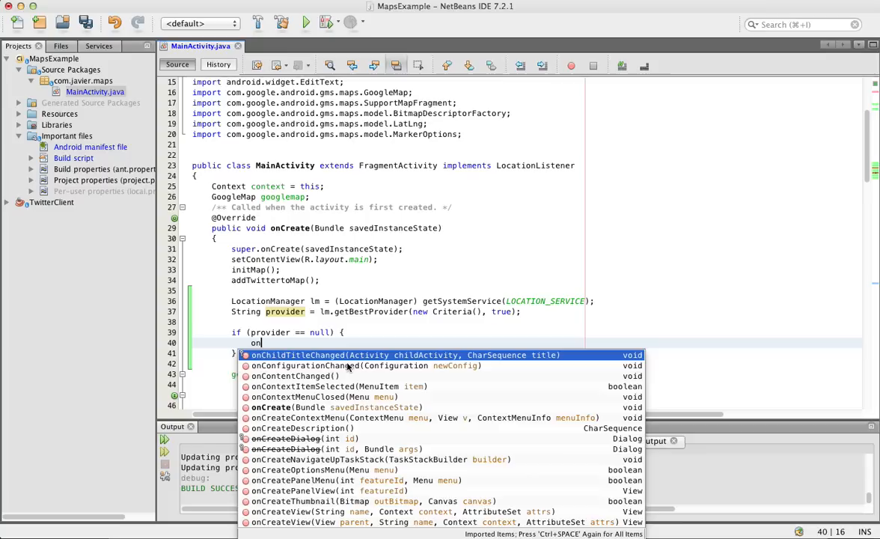
pyautogui.write('provider);')
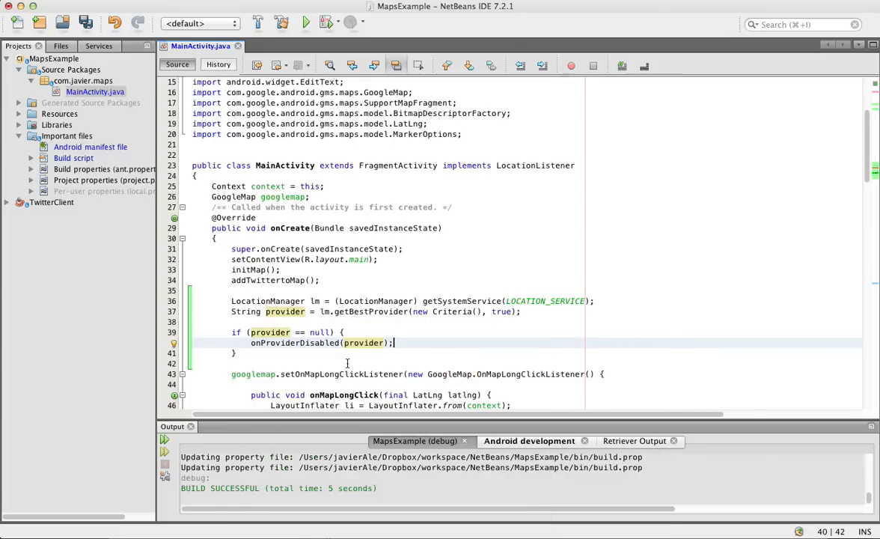
pyautogui.press('cmd+s')
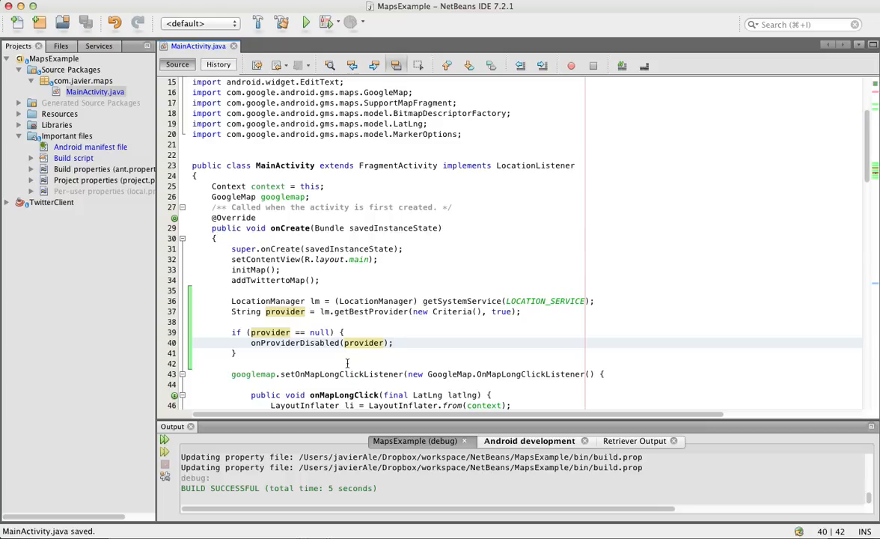
pyautogui.scroll(-3)
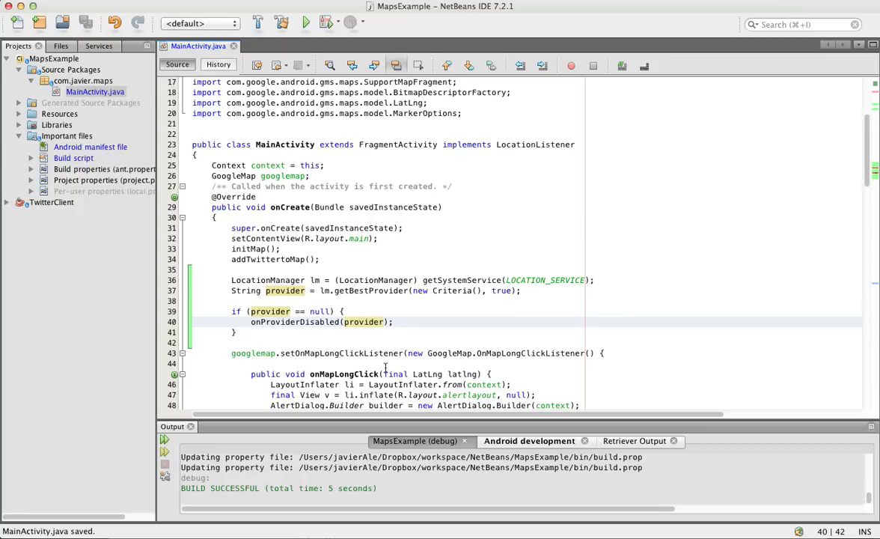
pyautogui.scroll(-3)
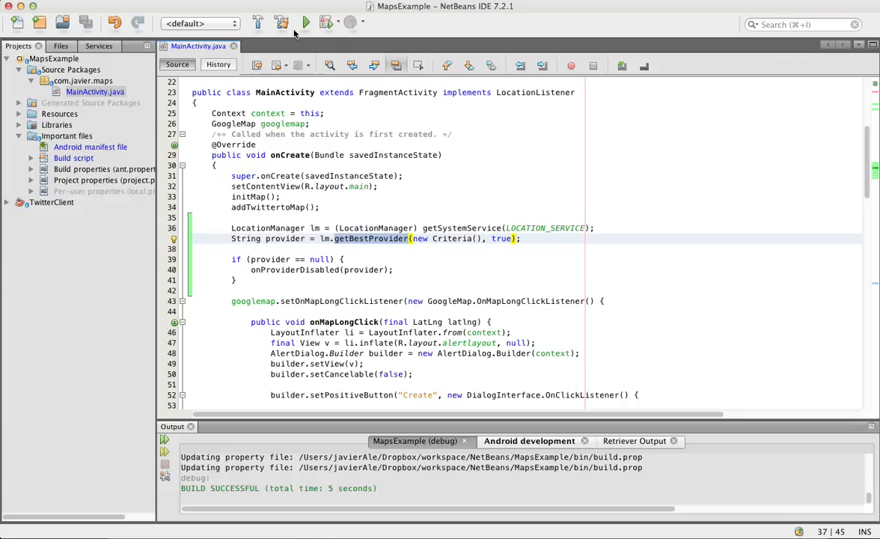
# Open the phone's Settings from the notification shade and go to Location services.
pyautogui.click(304, 22)
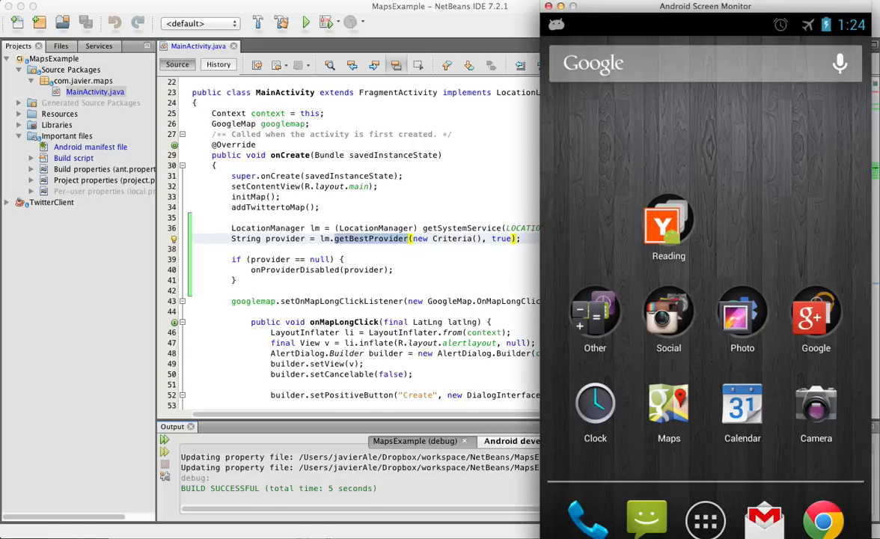
pyautogui.click(668, 404)
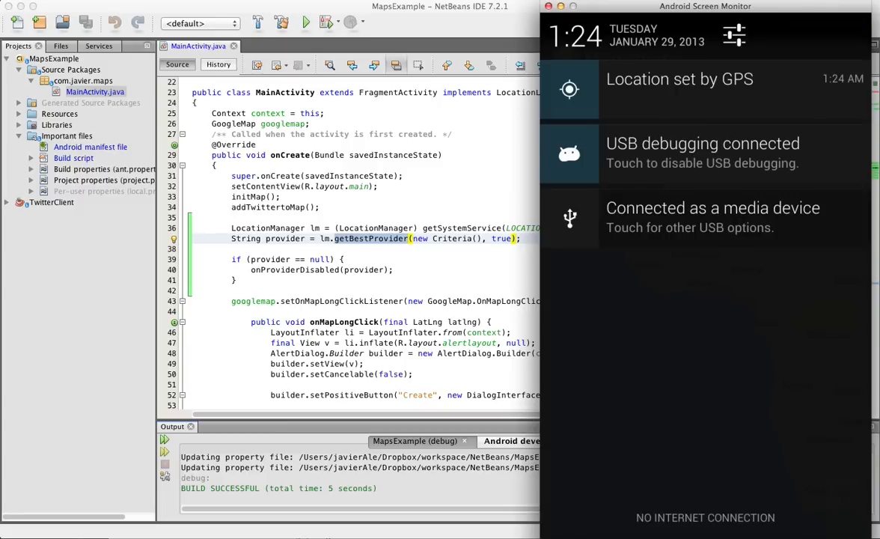
pyautogui.click(733, 34)
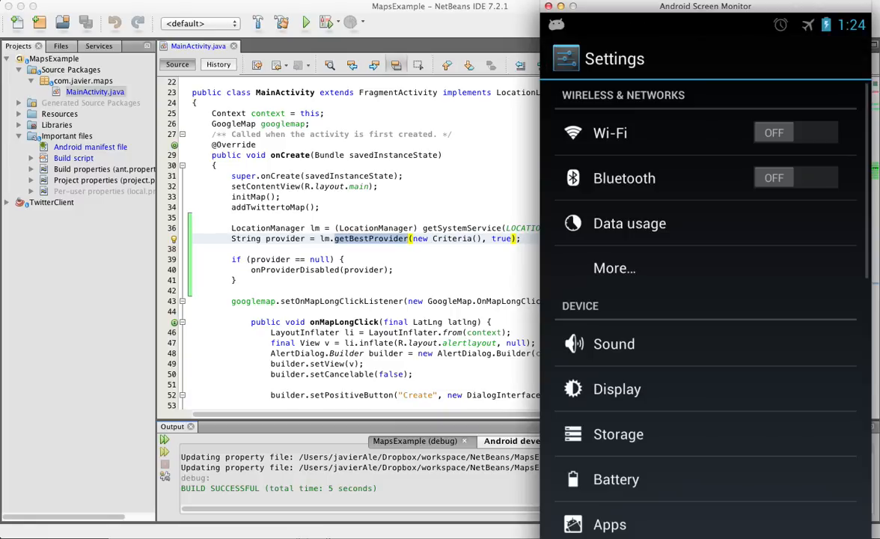
pyautogui.scroll(-3)
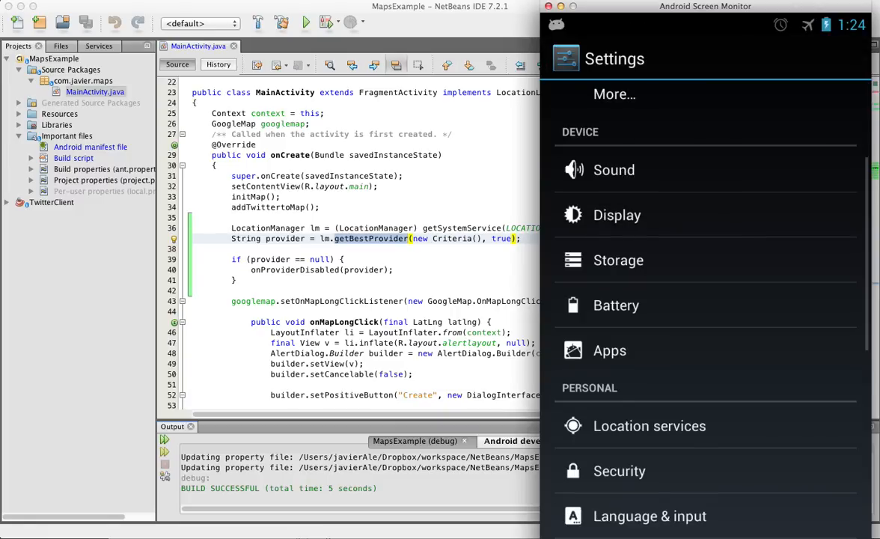
pyautogui.click(648, 425)
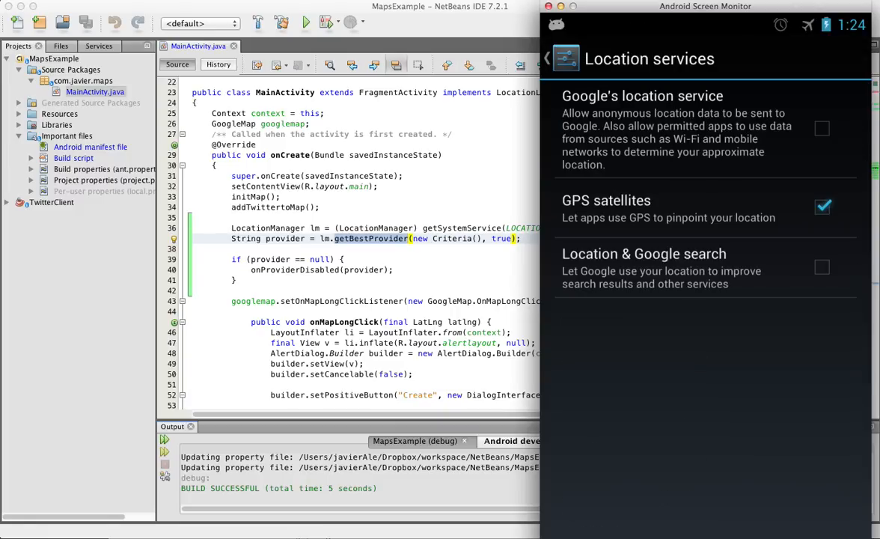
pyautogui.click(546, 58)
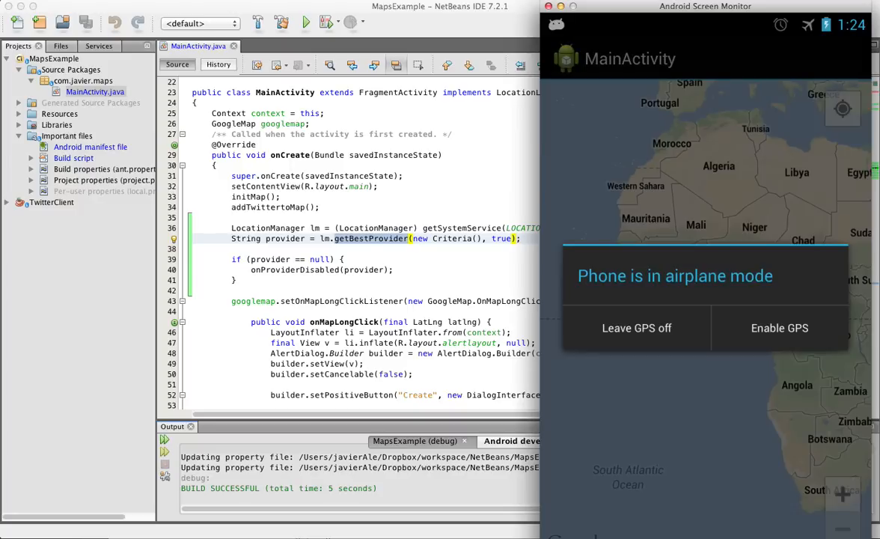
# Choose Enable GPS in the airplane-mode dialog, then go back to the app's map.
pyautogui.click(779, 327)
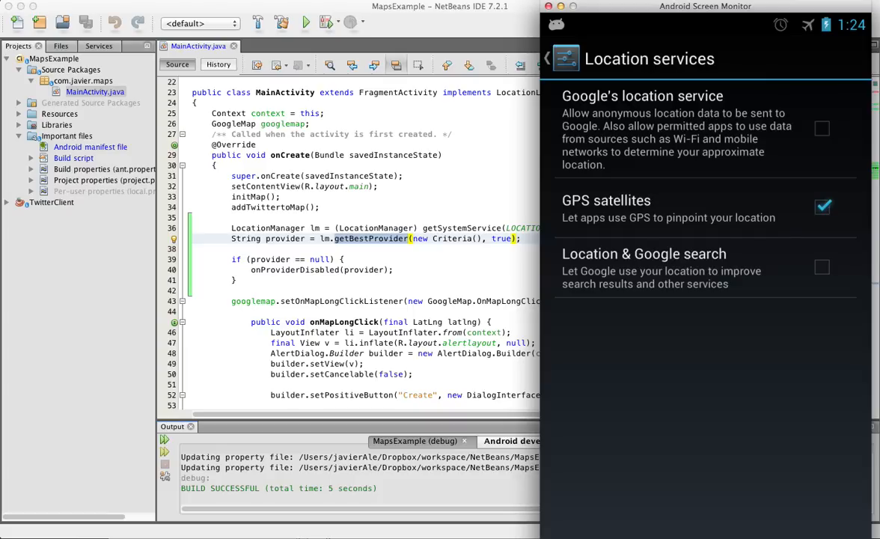
pyautogui.click(547, 59)
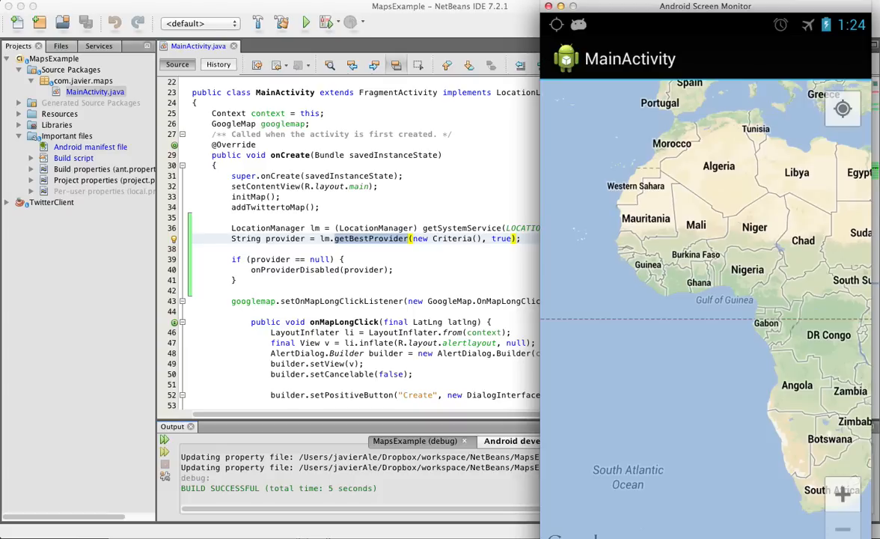